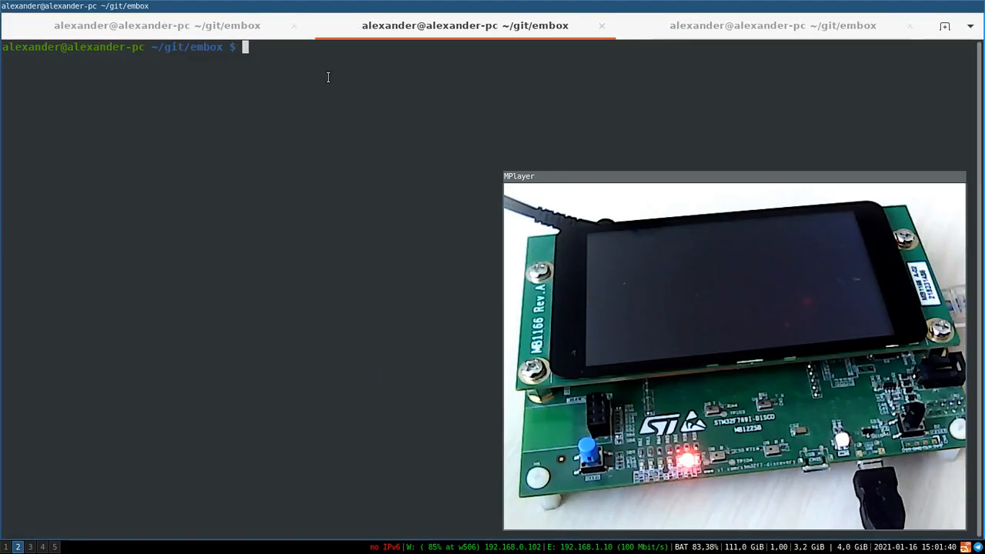
Load the pjsip/stm32f769i-discovery-sip-nuklear project configuration via make confload.
key(ctrl+r)
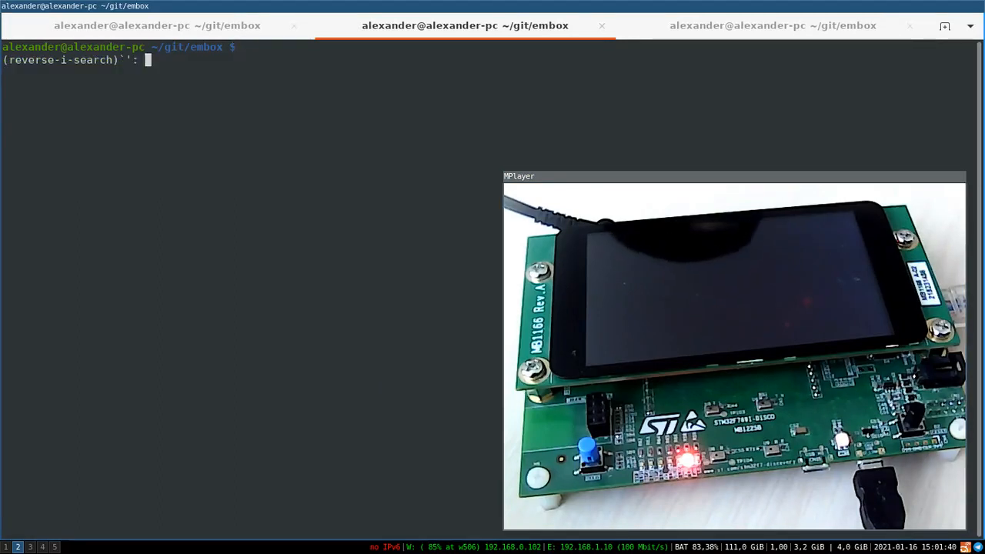
key(Enter)
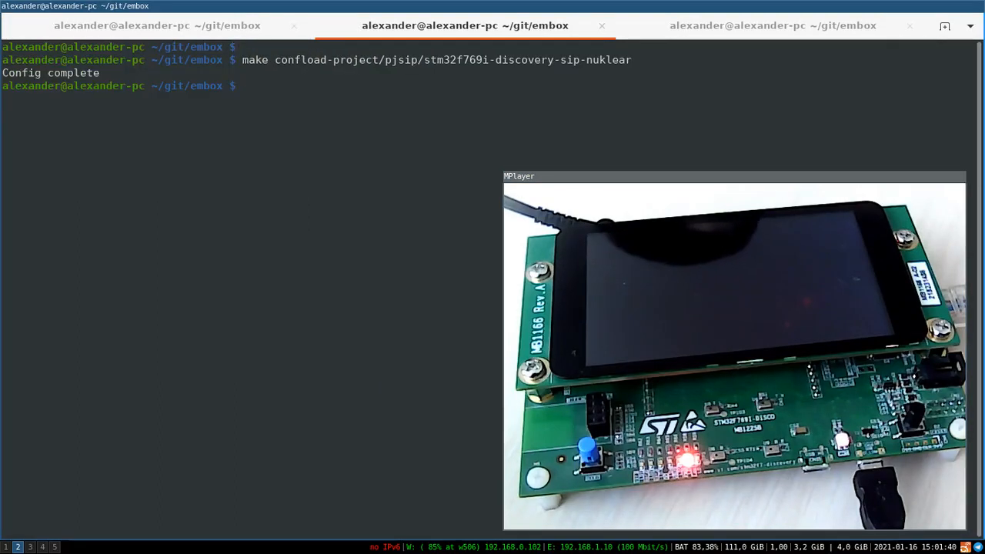
text(vim conf/simple_pjsua_sip_account.in)
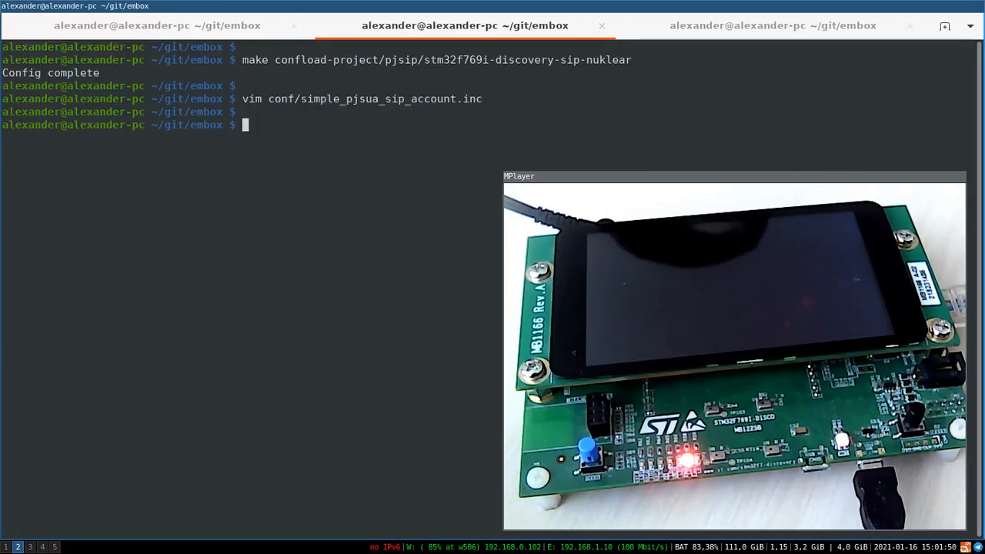
Copy simple_pjsua_sip_account.inc into conf/ and edit conf/rootfs/network in vim.
text(cp simple_pjsua_sip_account.inc c)
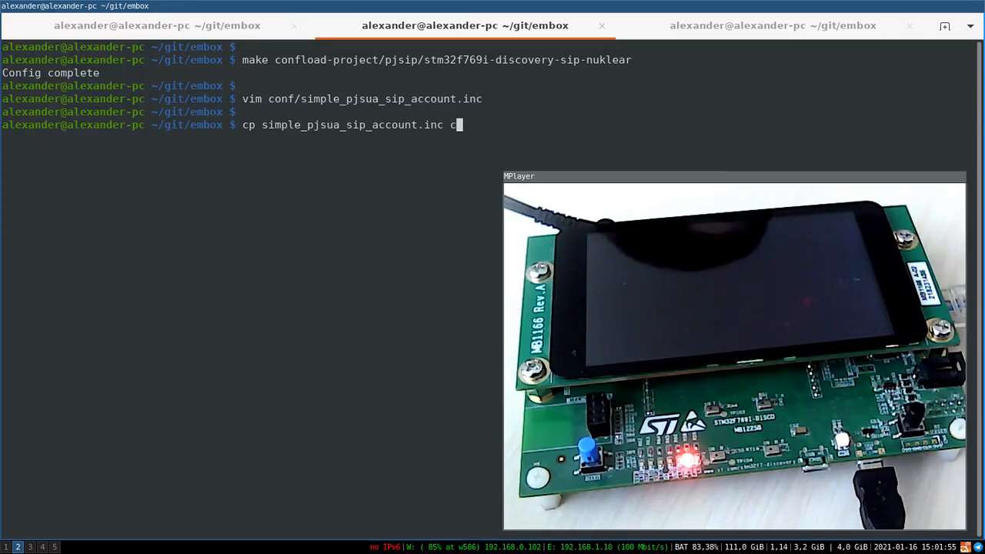
text(onf/simple_pjsua_sip_account.inc)
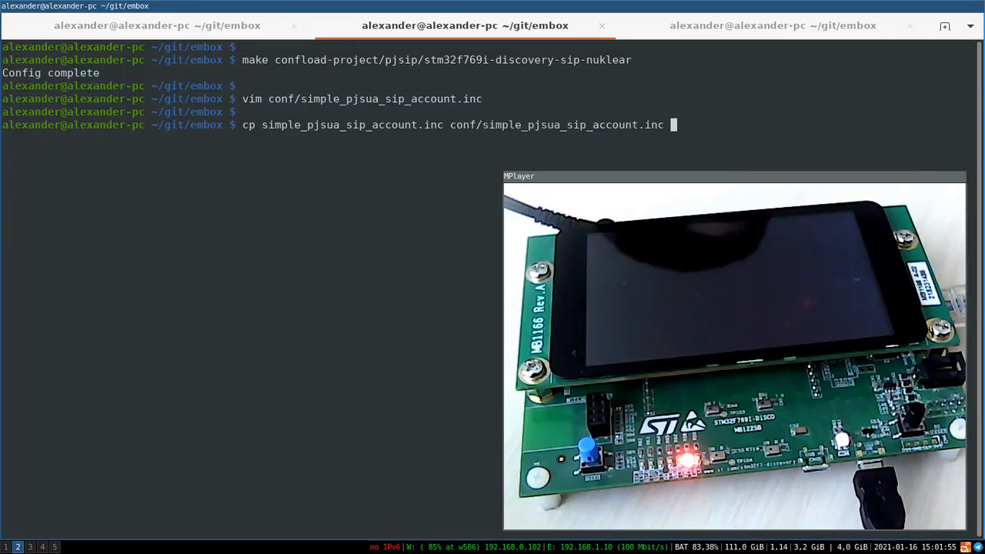
text(vim conf/)
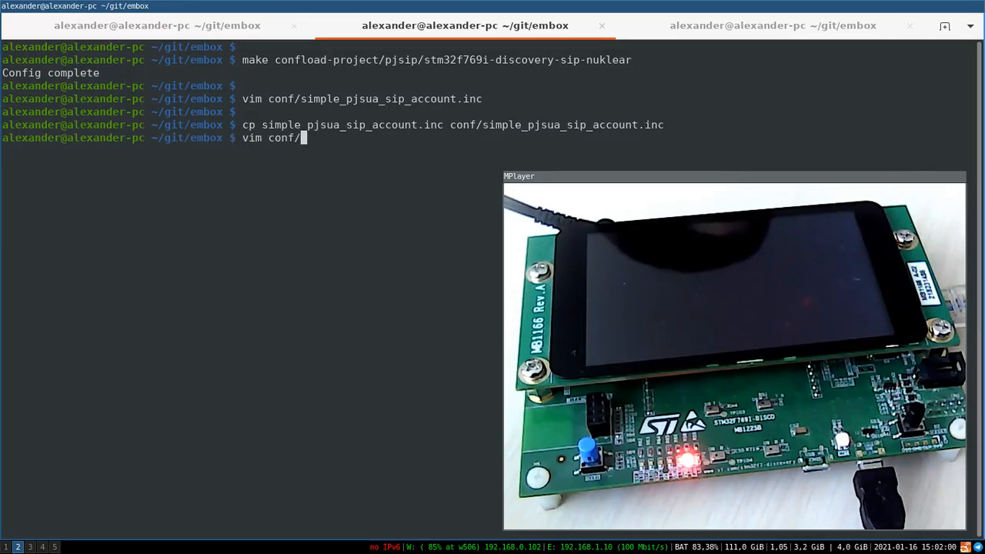
key(Return)
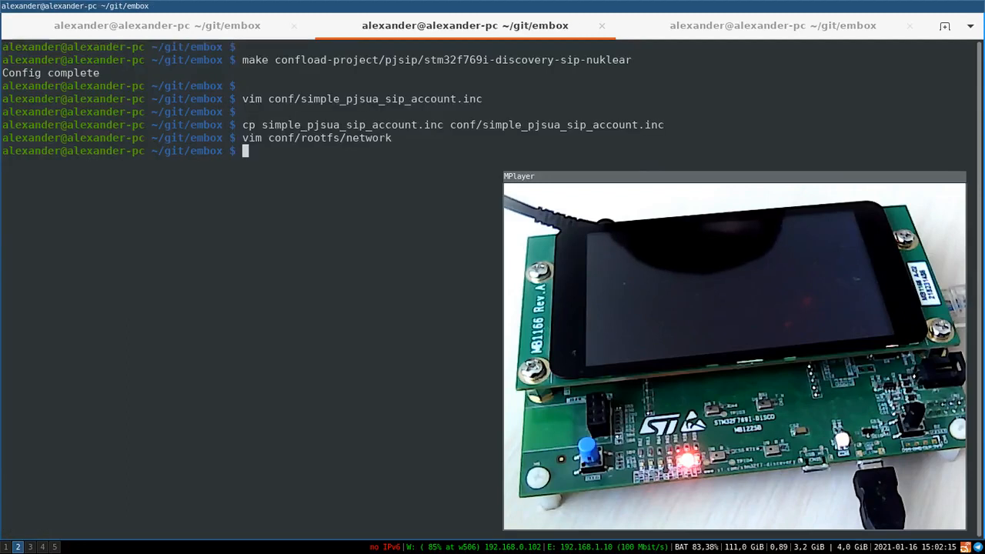
Build Embox with make and follow the module compilation log.
text(make)
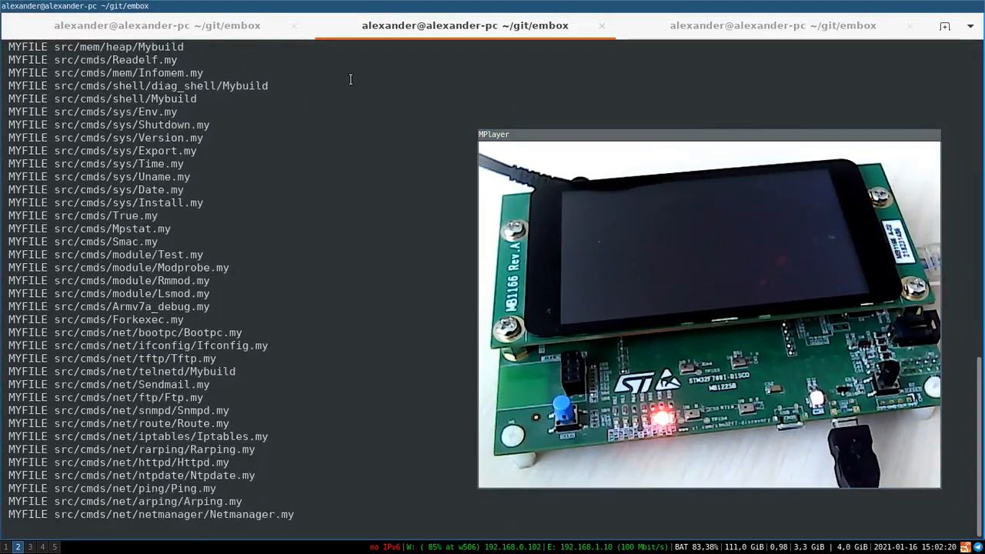
scroll(down, 3)
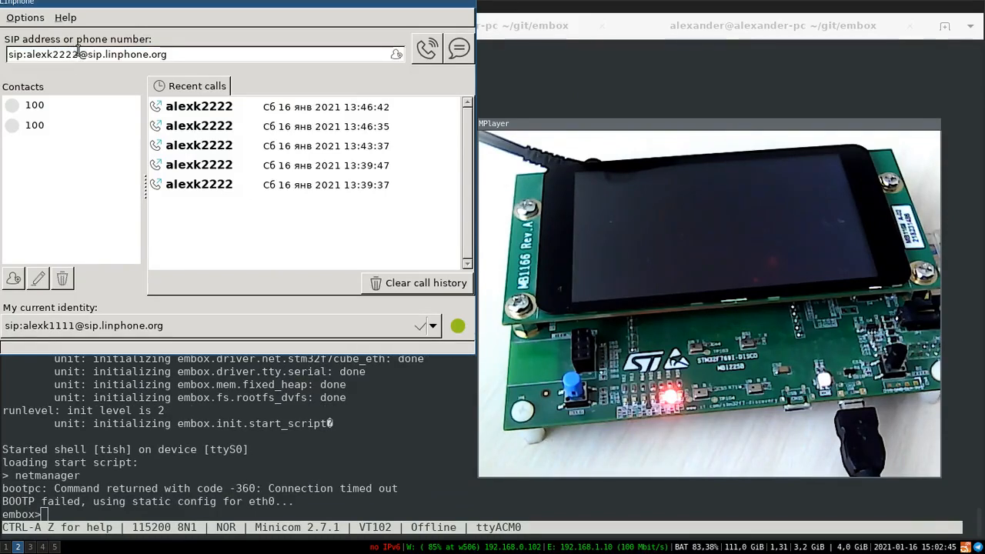
Select the username in Linphone's SIP address field.
double_click(53, 54)
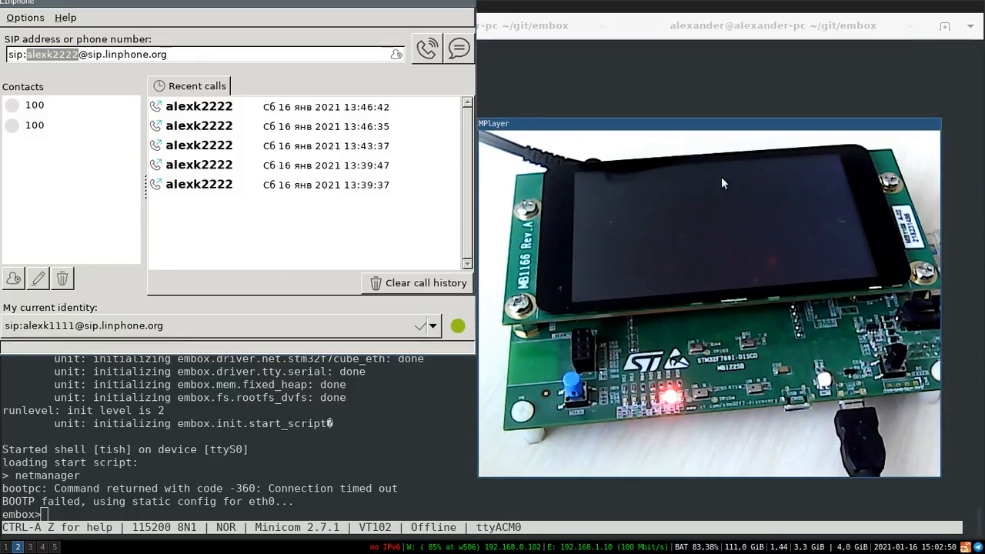
mouse_move(52, 336)
text(ls /dev)
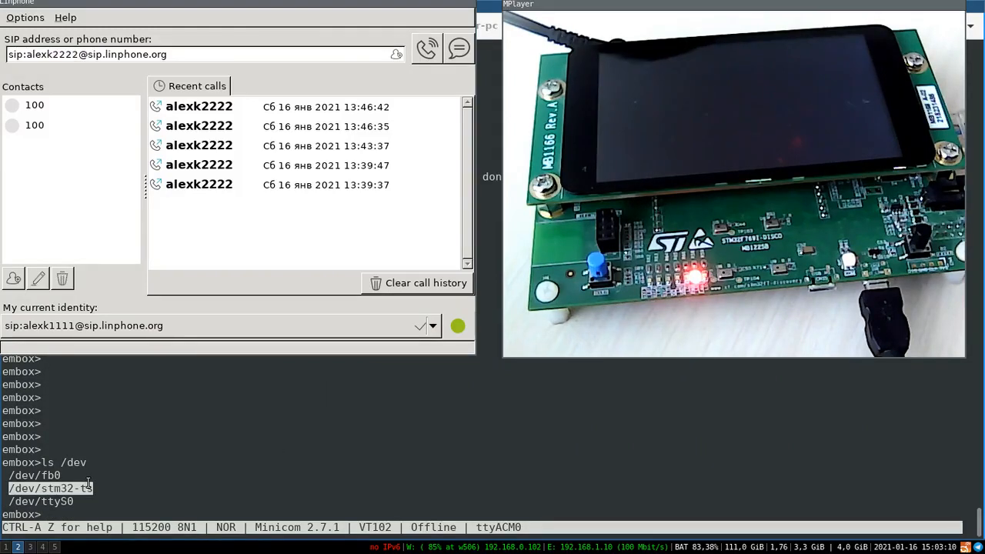
text(sip nuklear)
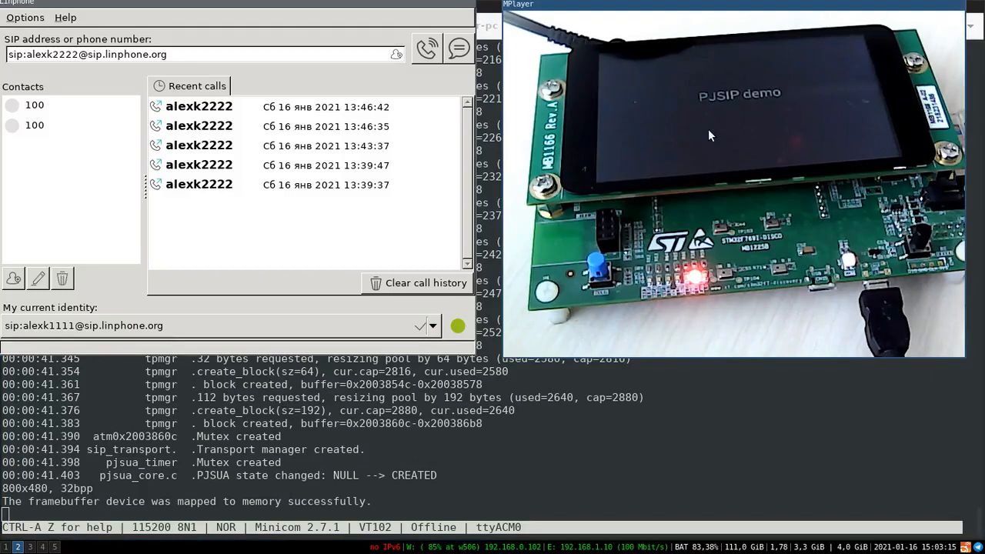
mouse_move(808, 96)
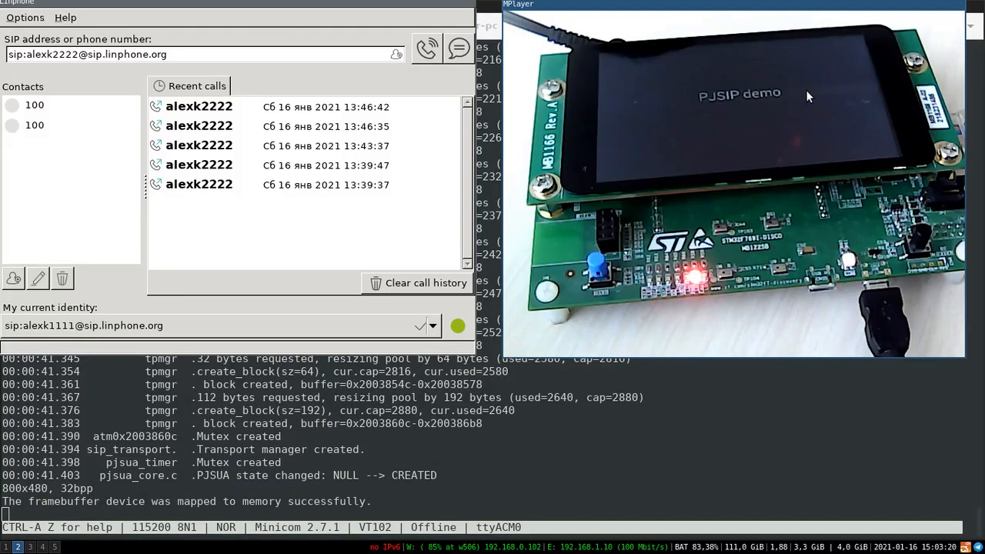
click(176, 54)
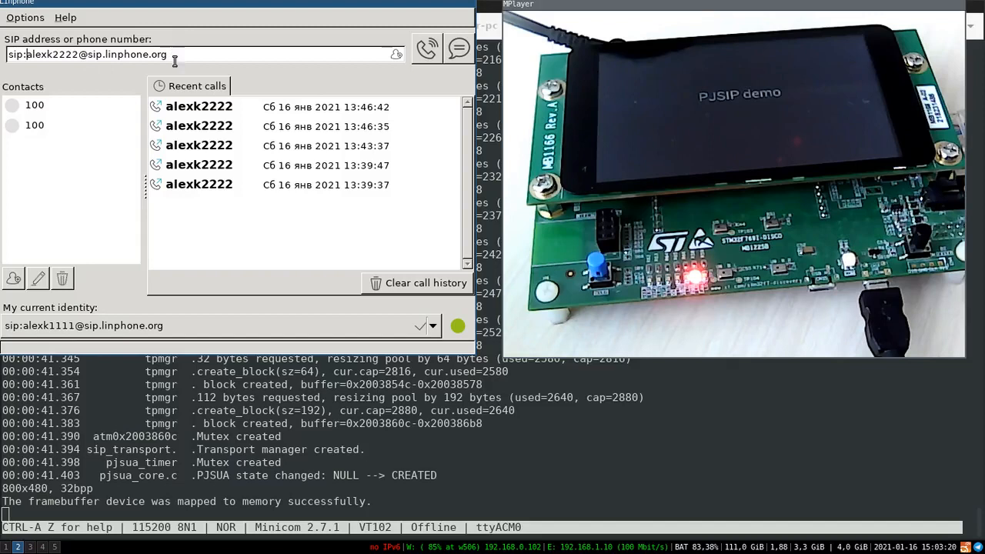
click(422, 48)
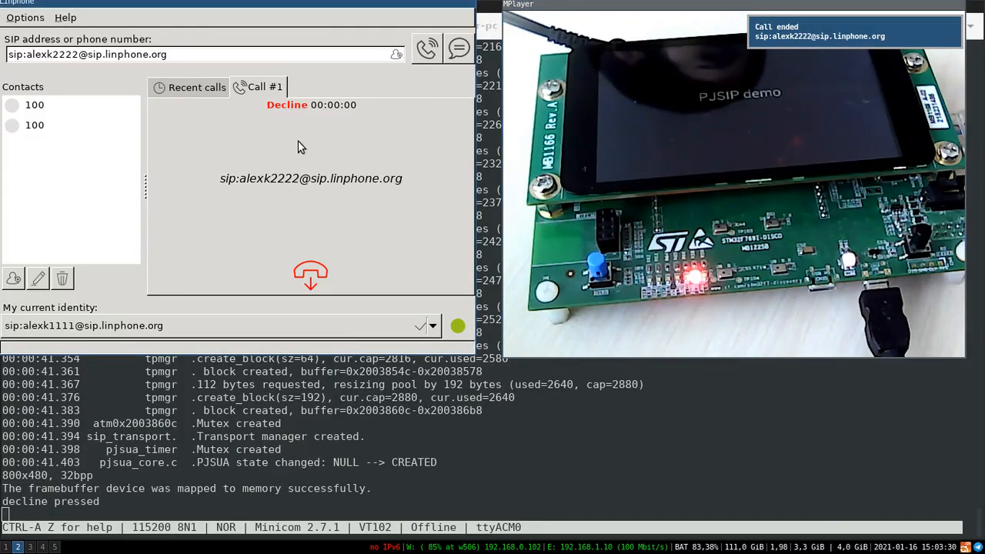
click(189, 87)
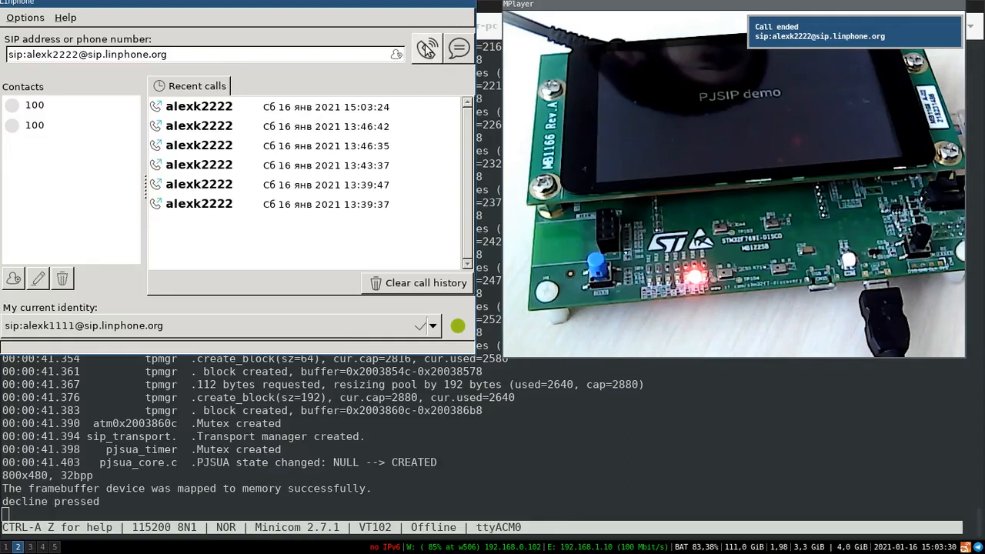
click(424, 48)
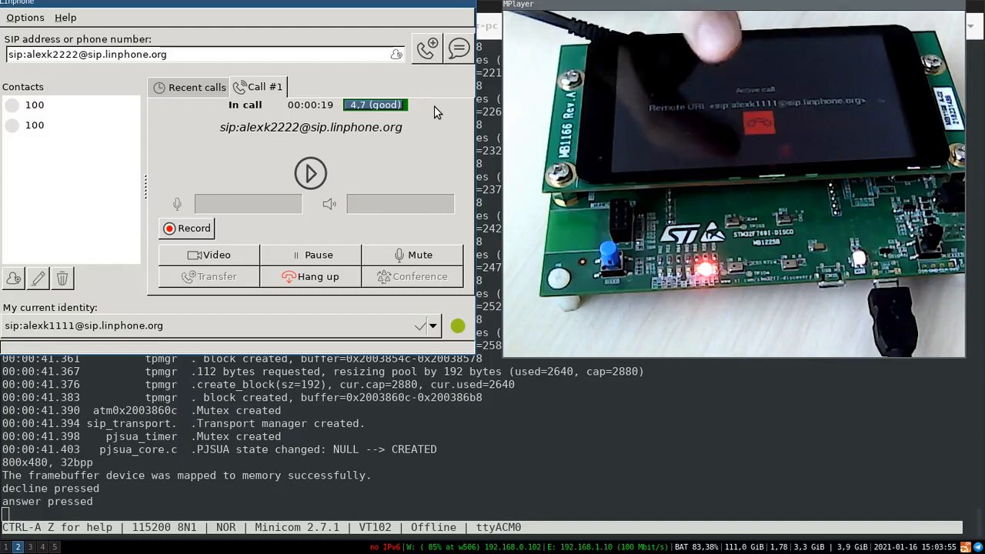
click(310, 277)
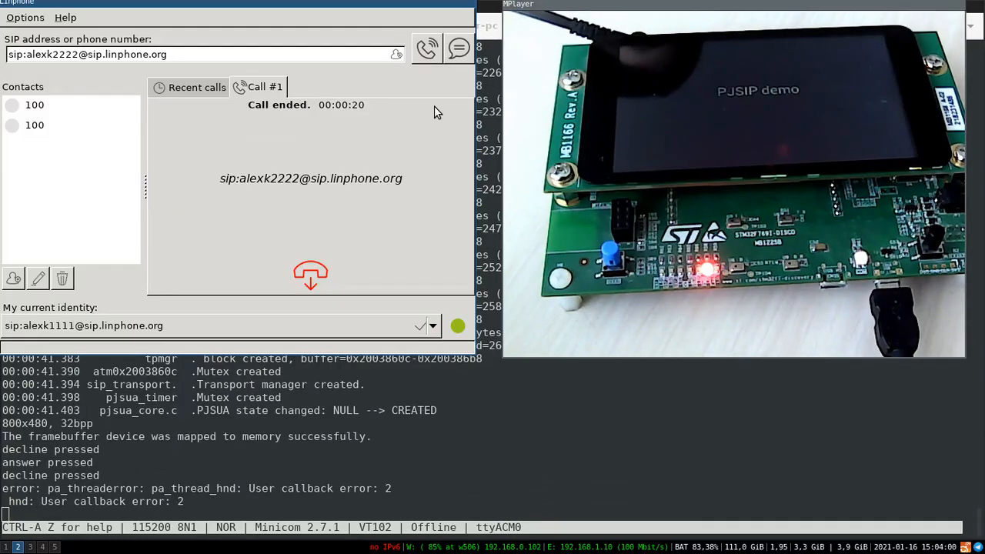
click(190, 86)
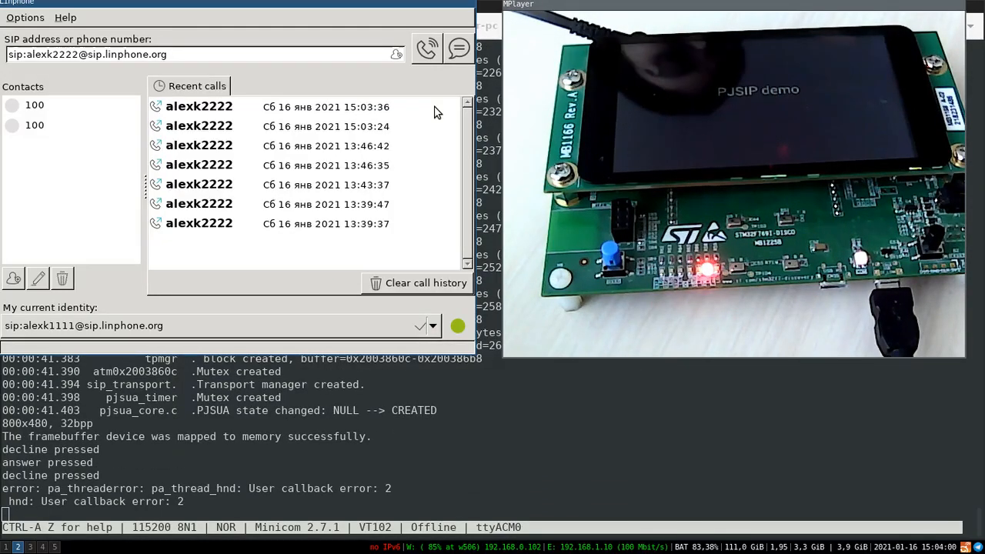